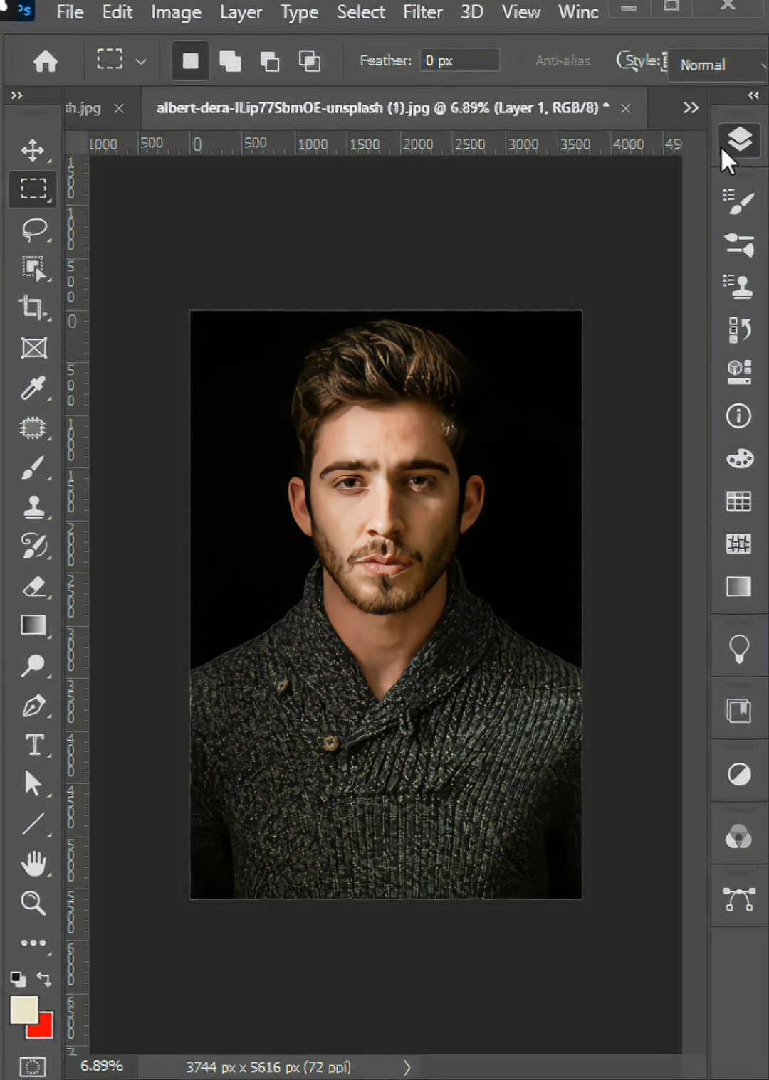
# - Show the Layers panel and switch to the Move tool to drag Layer 1 across
pyautogui.click(738, 141)
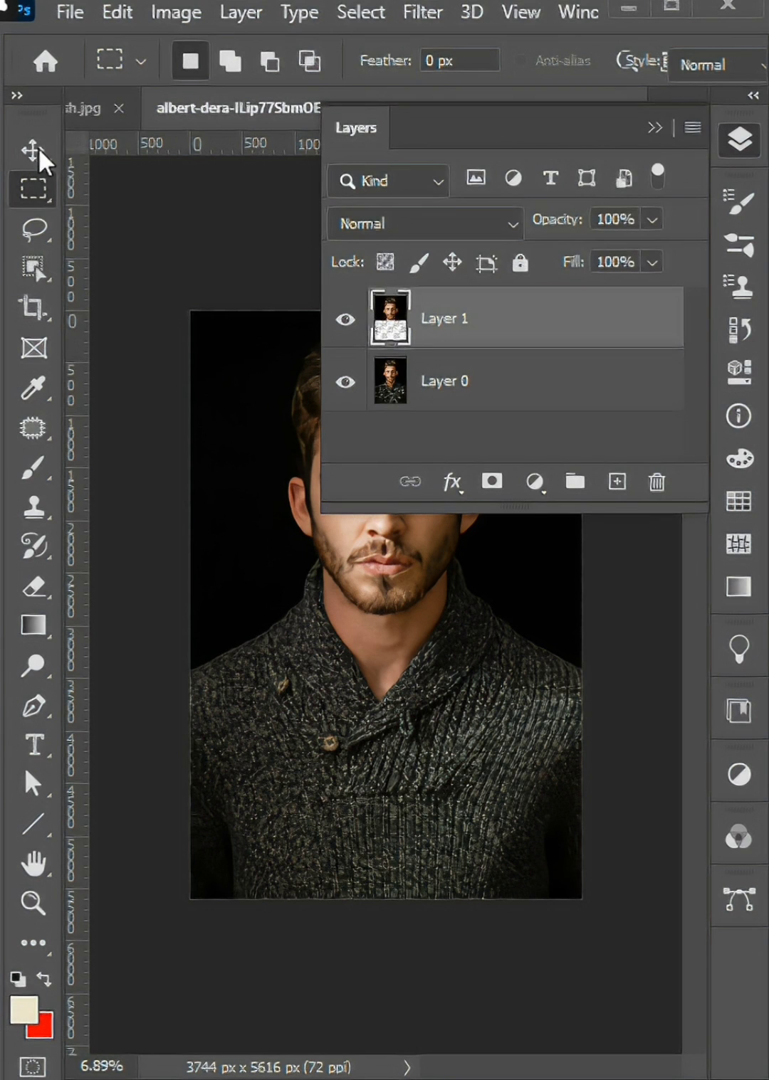
pyautogui.click(31, 151)
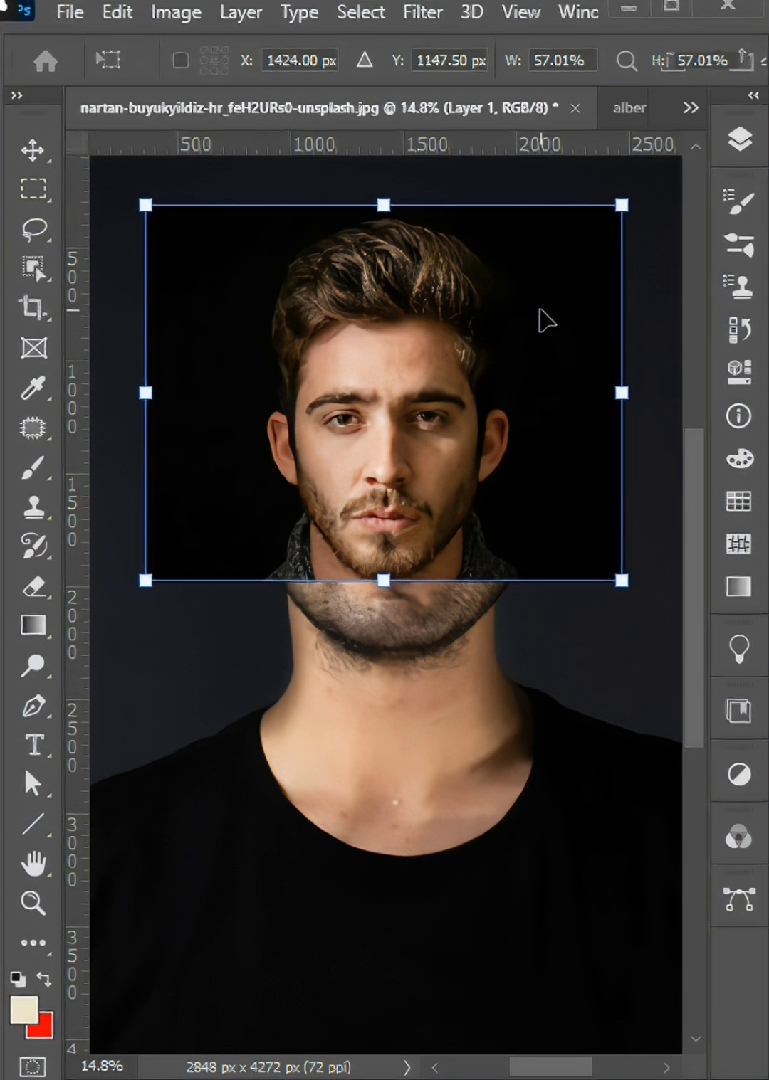
# - Commit the scaled head's size and position, then return to the Layers panel
pyautogui.click(32, 149)
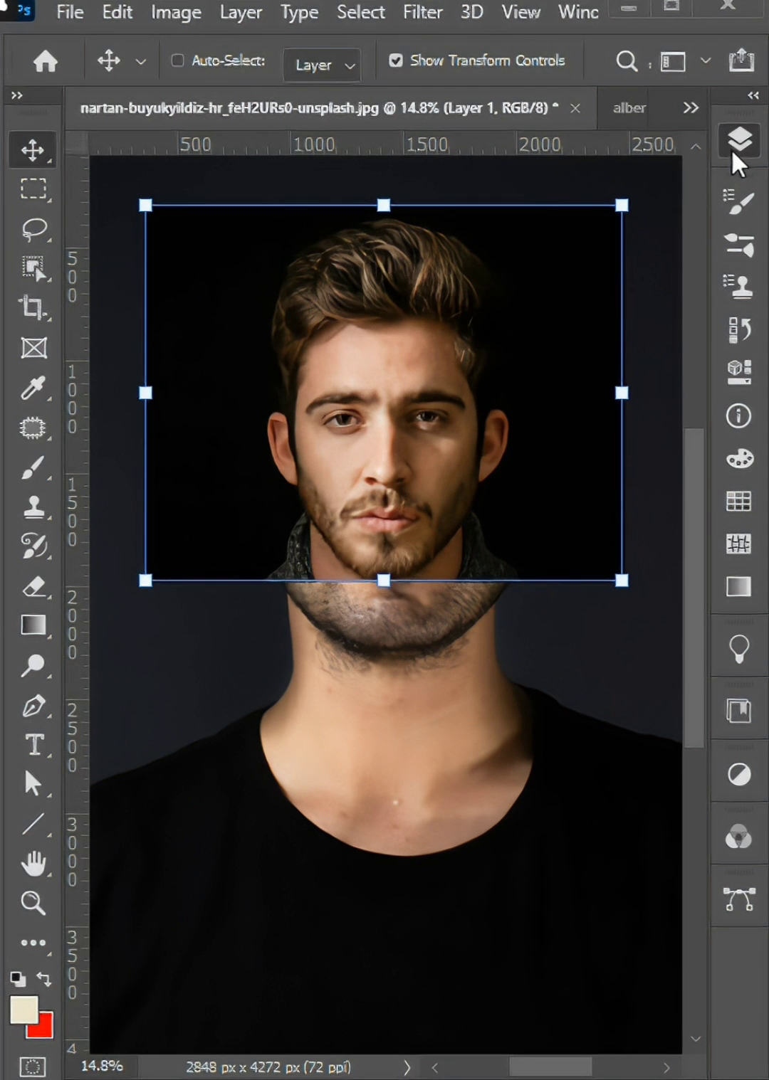
pyautogui.click(738, 139)
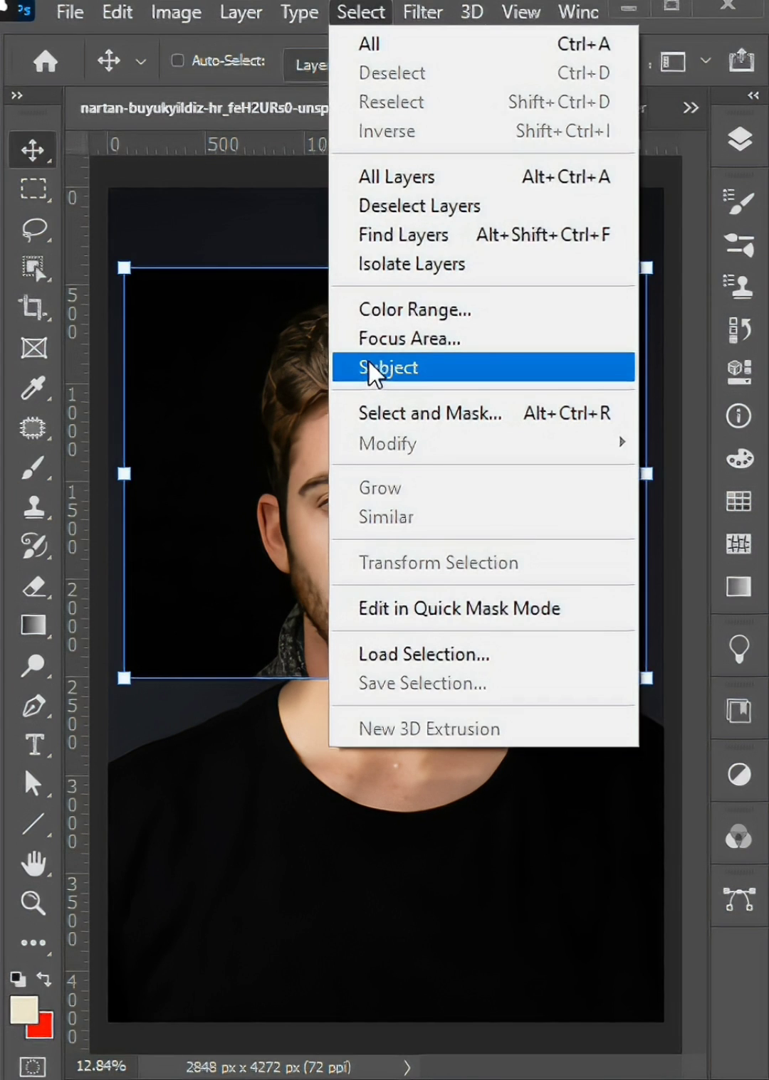
# - Select the pasted man's head with Select > Subject and take the Polygonal Lasso in subtract mode
pyautogui.click(386, 368)
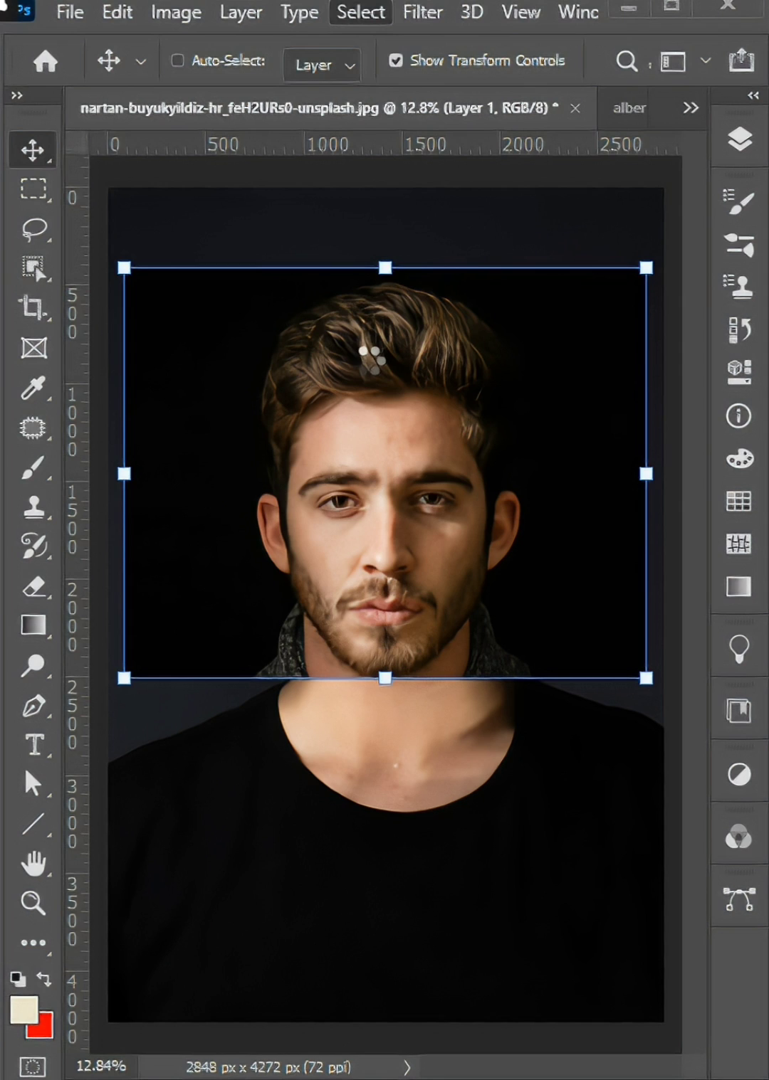
pyautogui.click(33, 230)
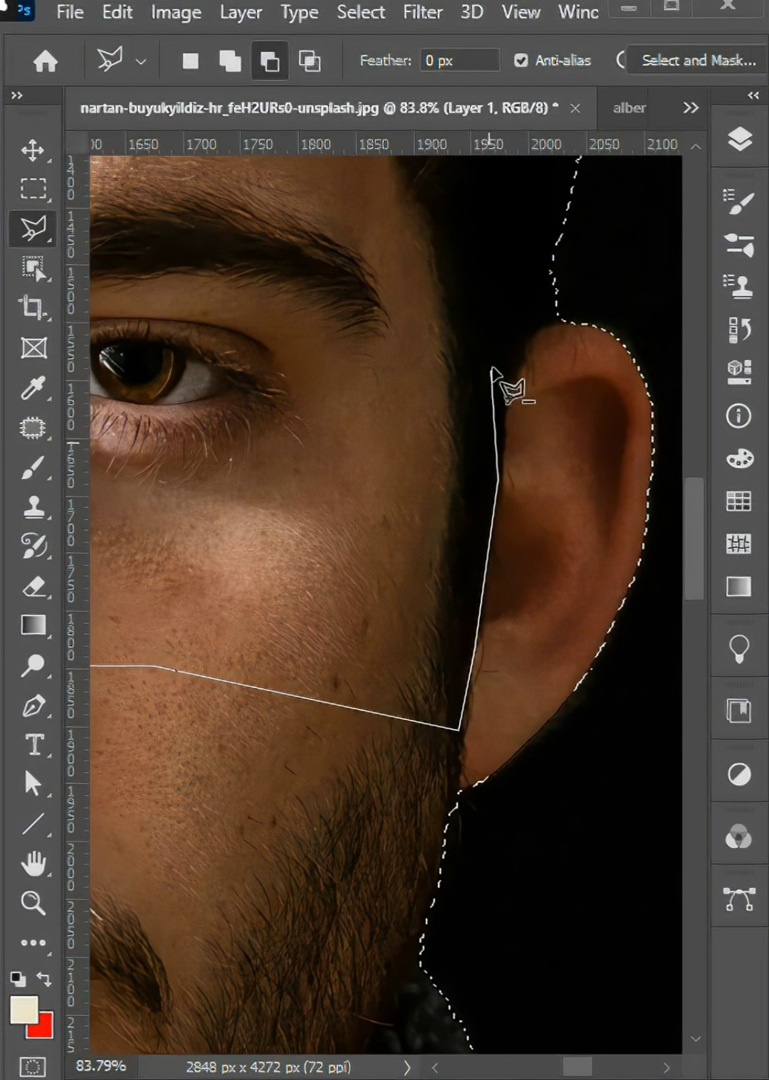
# - Carve the ear and face out of the selection along the hairline and face edges
pyautogui.click(537, 338)
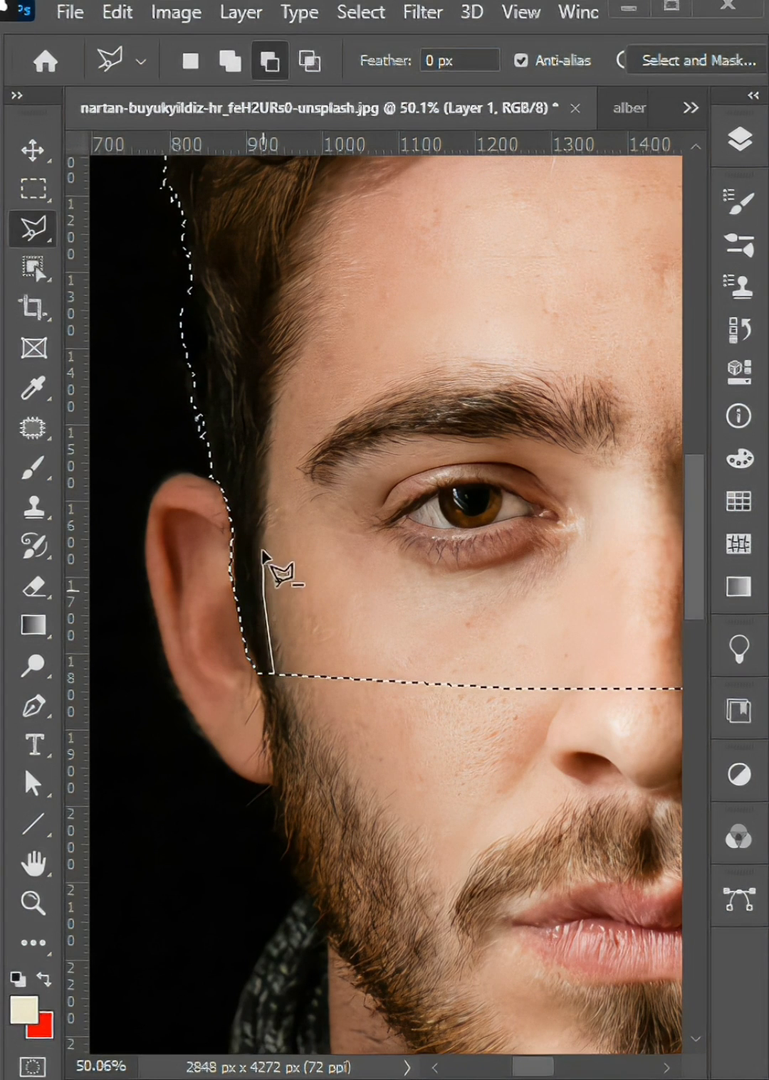
pyautogui.click(316, 334)
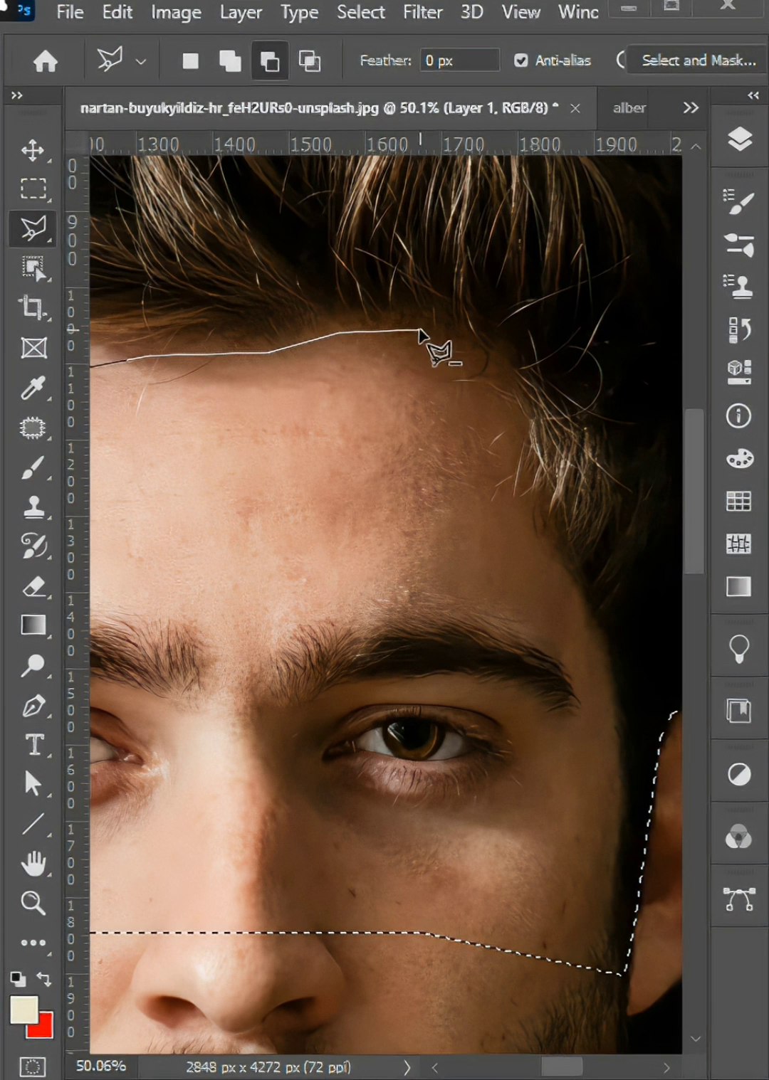
pyautogui.click(524, 462)
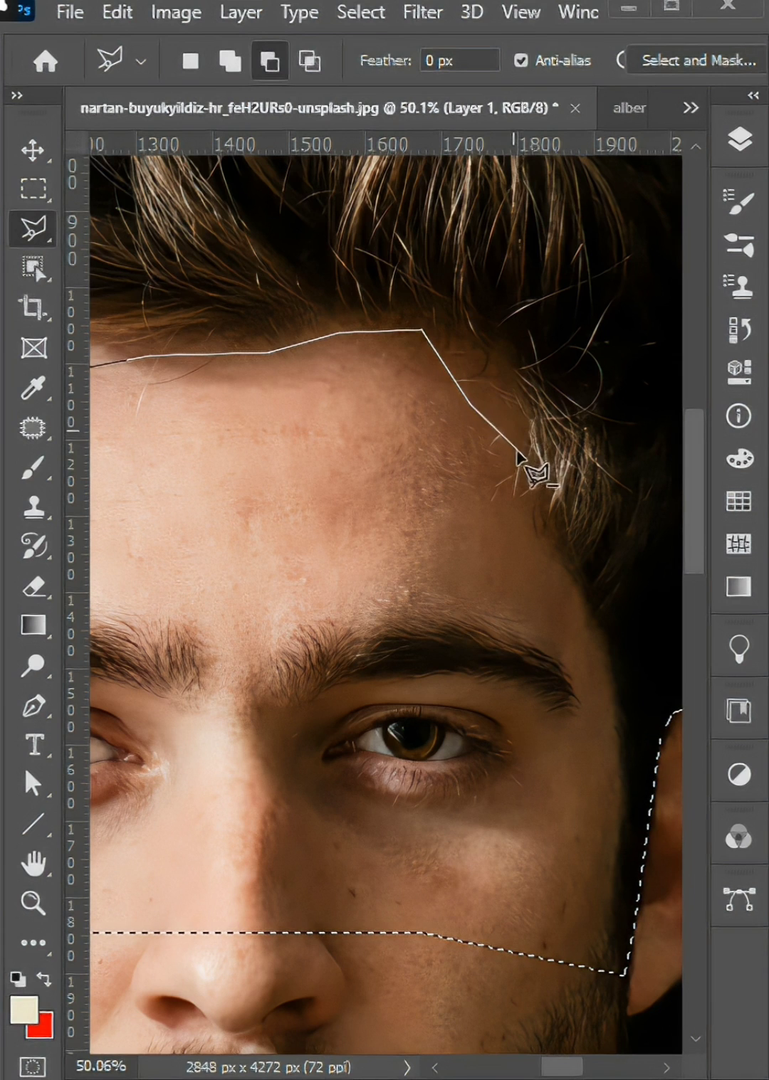
pyautogui.click(583, 637)
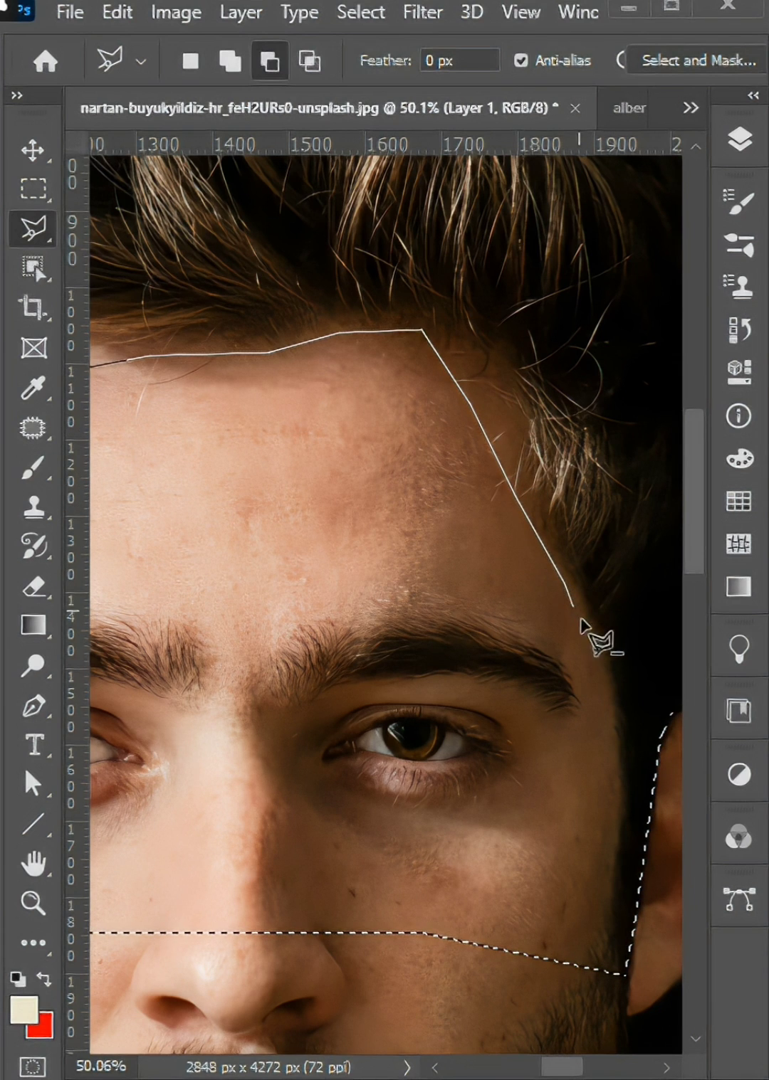
pyautogui.click(634, 775)
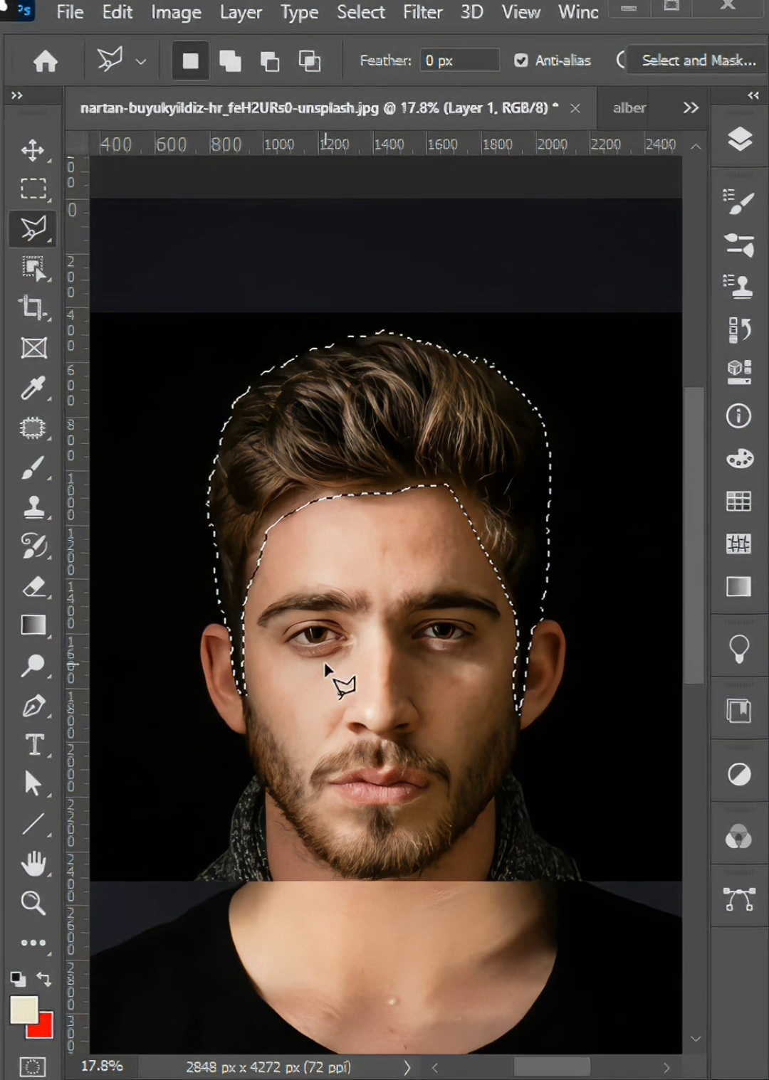
pyautogui.scroll(3)
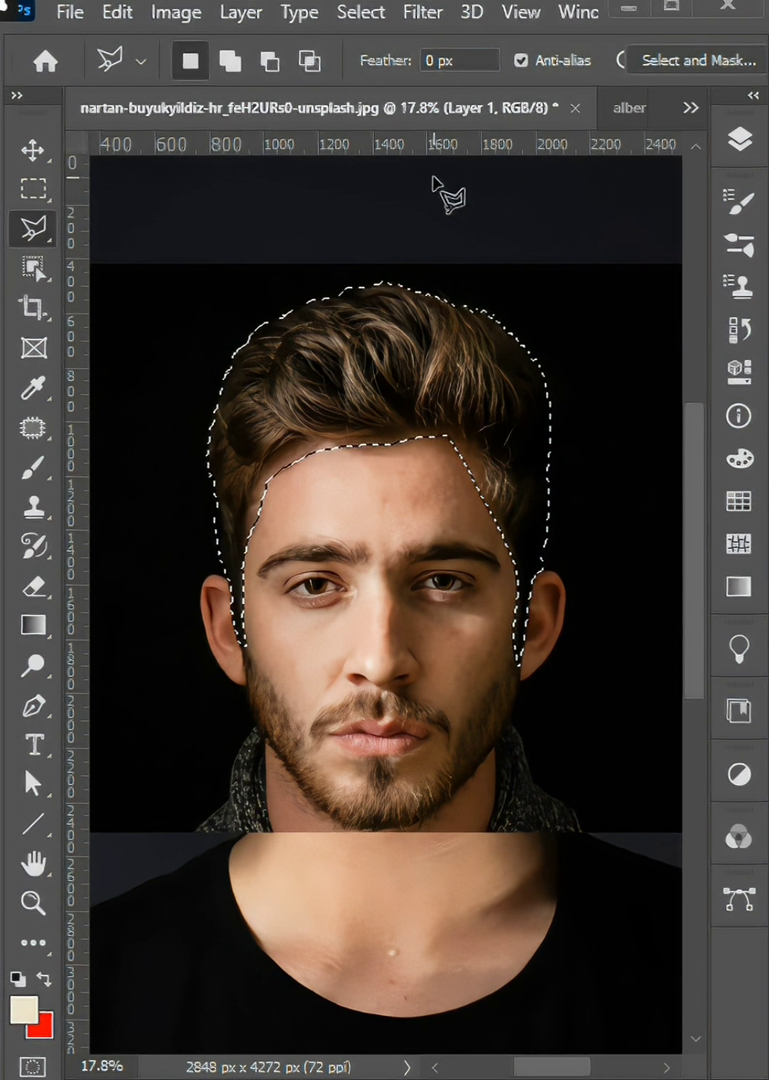
# - Refine the hair selection in Select and Mask with output set to Layer Mask
pyautogui.click(695, 60)
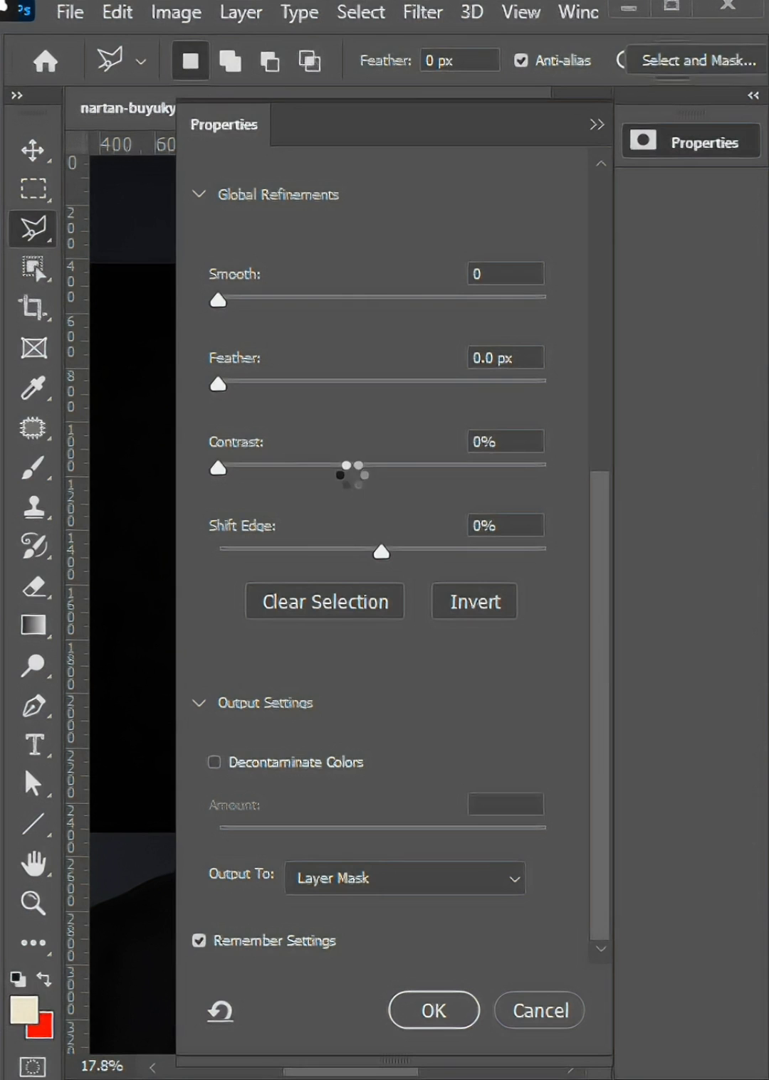
pyautogui.click(433, 1010)
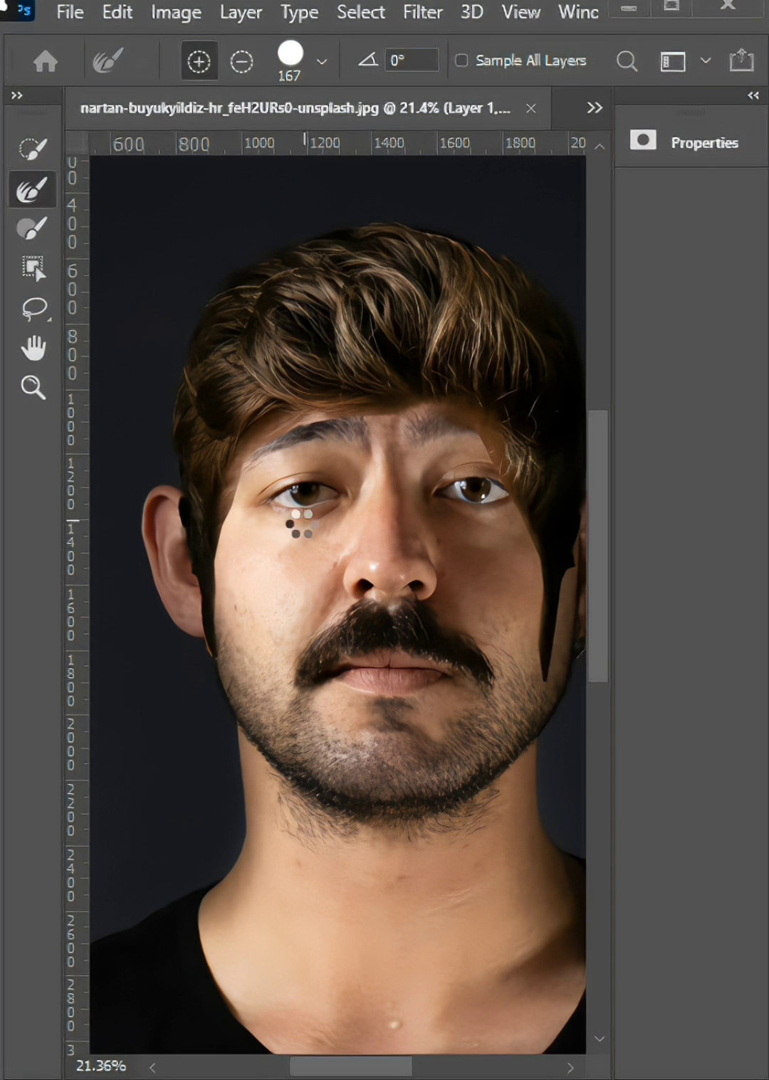
pyautogui.click(239, 61)
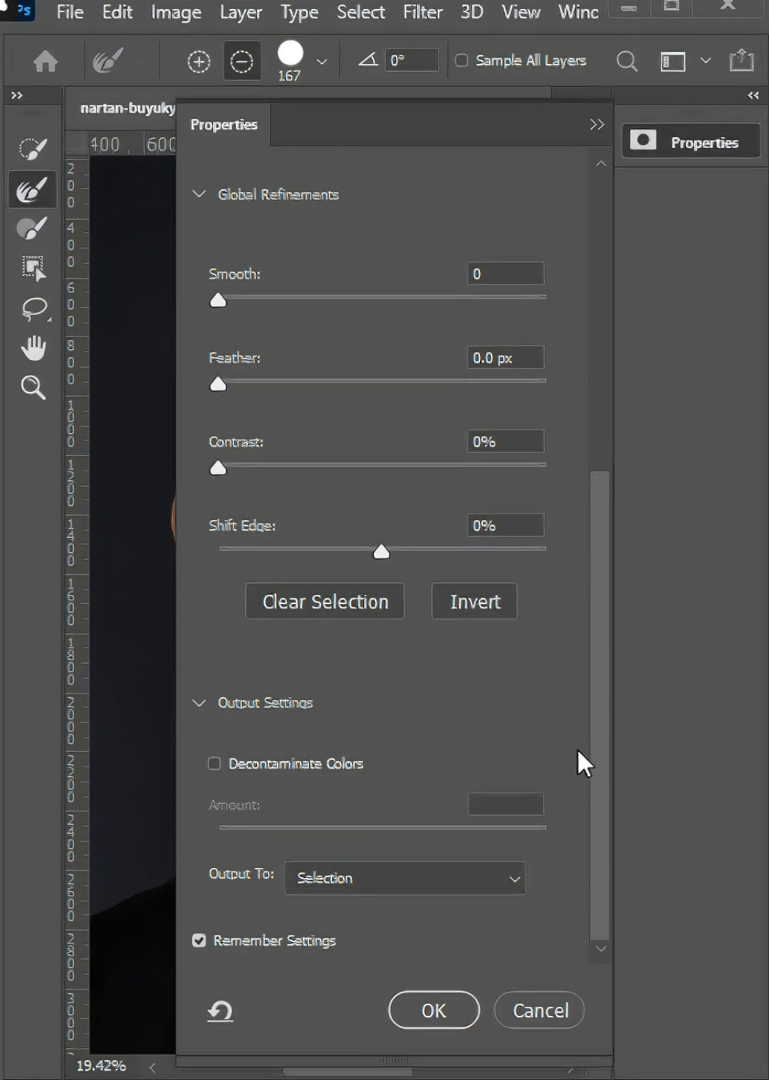
pyautogui.click(404, 877)
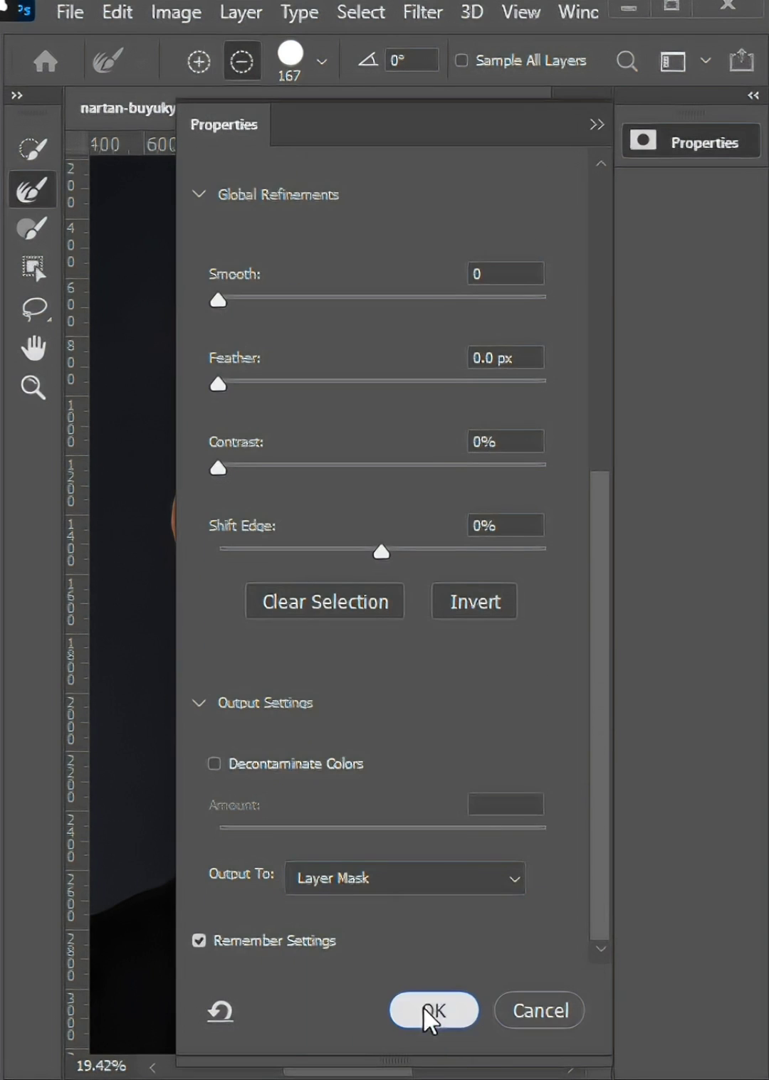
pyautogui.click(433, 1010)
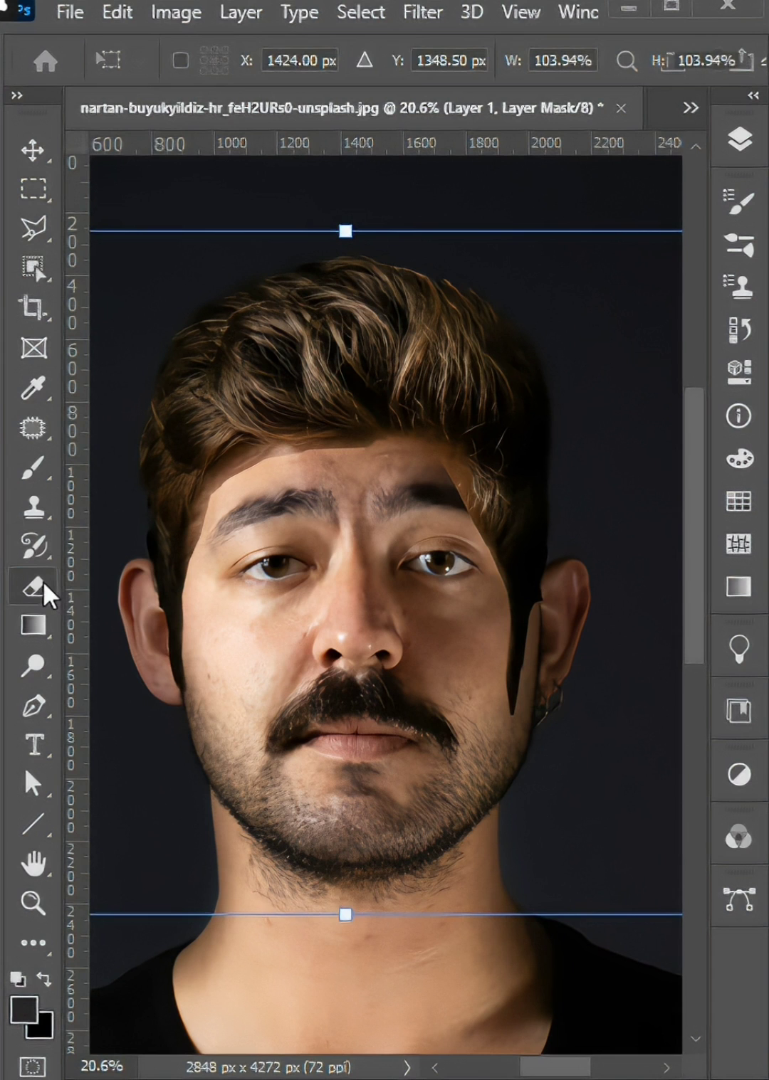
# - Adjust the eraser's brush size and softness for cleaning the hard hair edges near the ear
pyautogui.rightClick(33, 586)
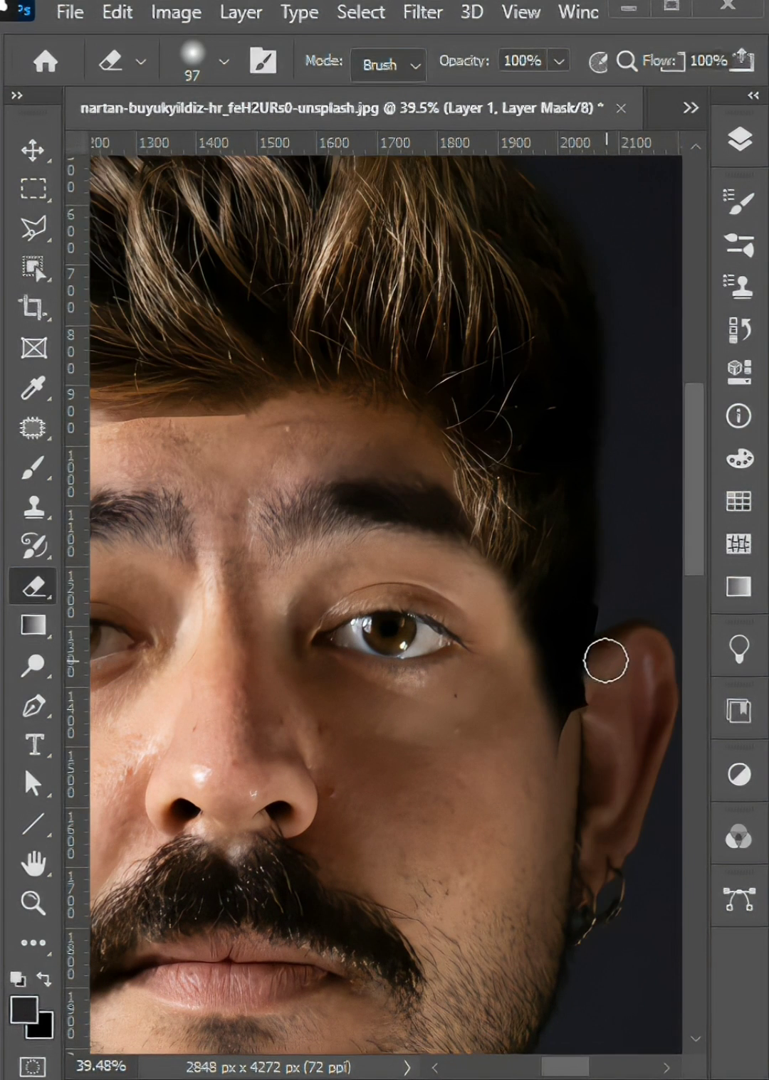
pyautogui.moveTo(623, 608)
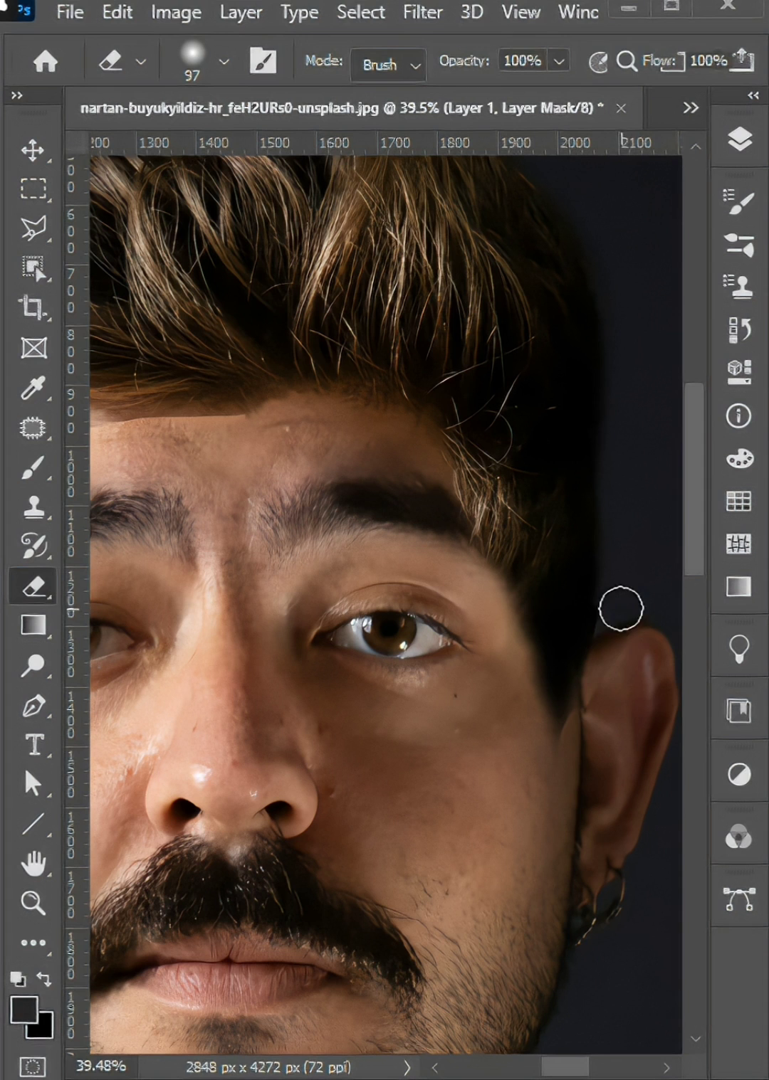